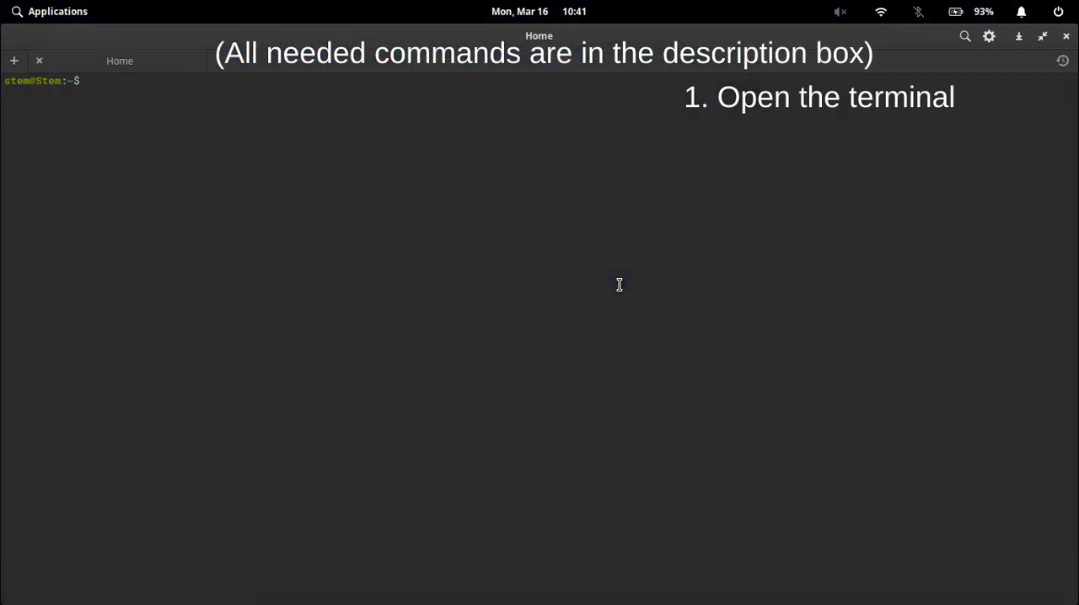
- Become root with sudo su and install gdebi using apt install gdebi
type("sudo su")
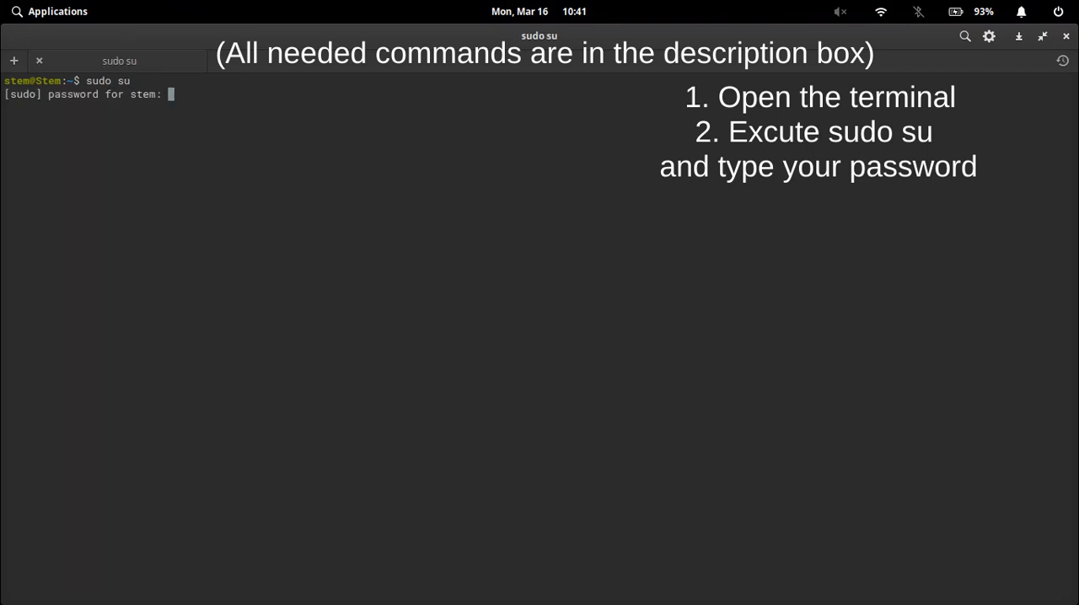
type("****")
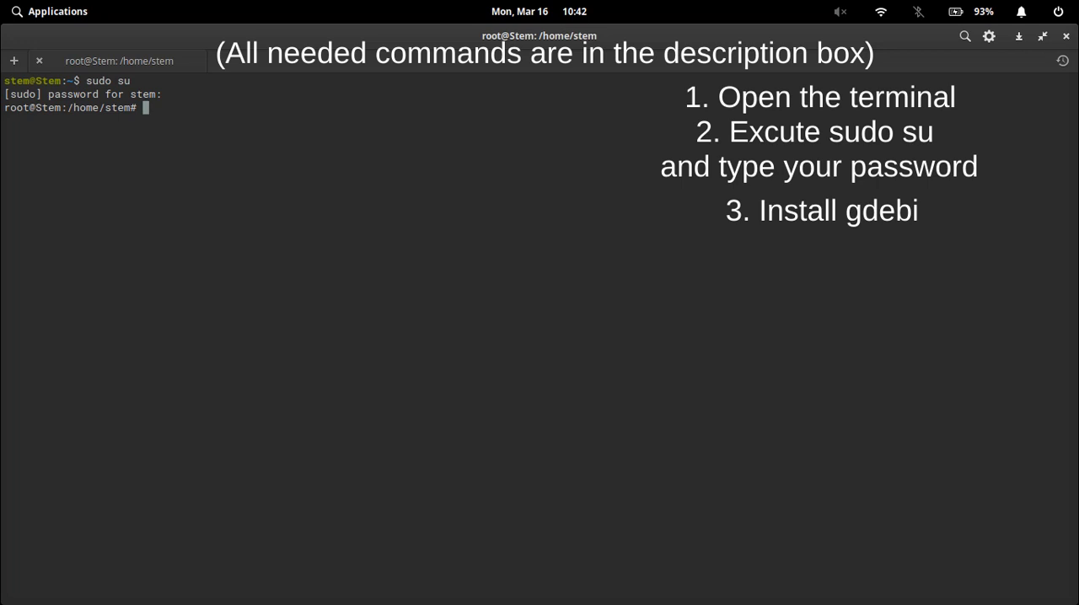
type("apt i")
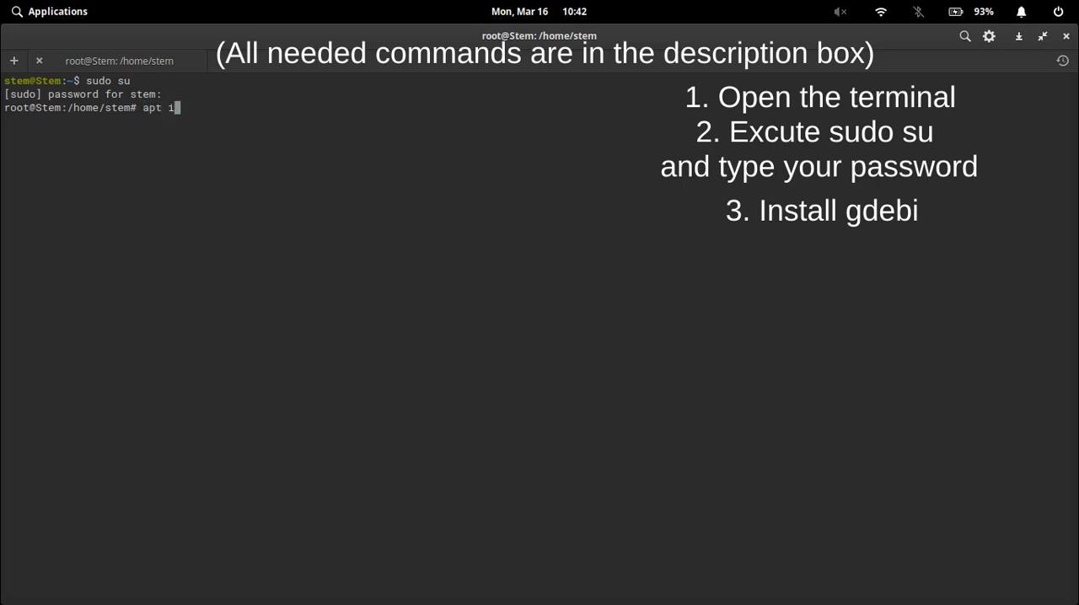
type("nstall gdebi")
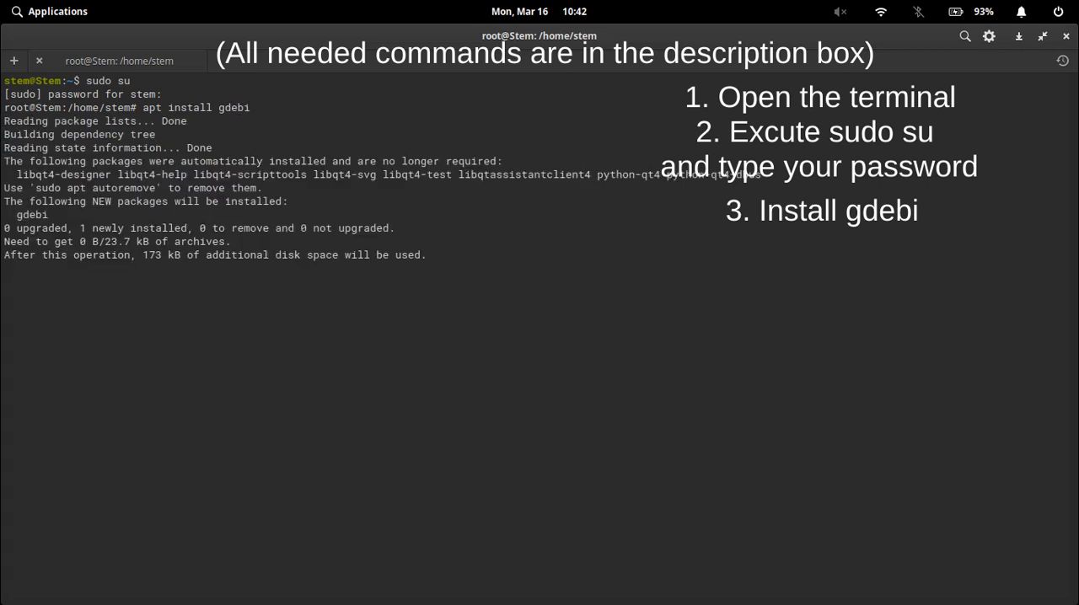
key("Return")
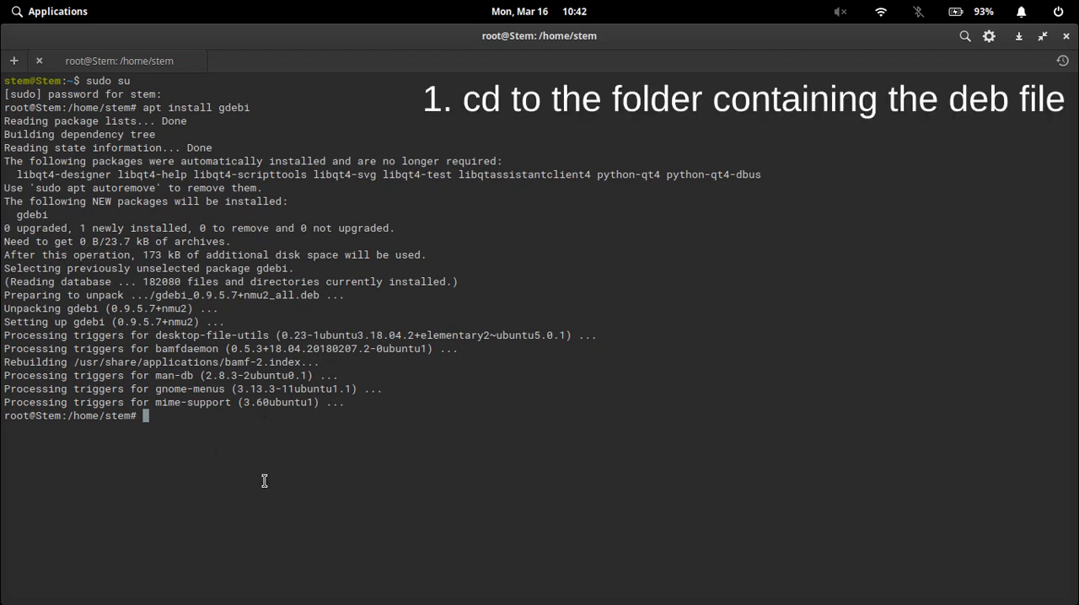
- Change into Downloads/, list its files with ls, and start a gdebi command
type("cd")
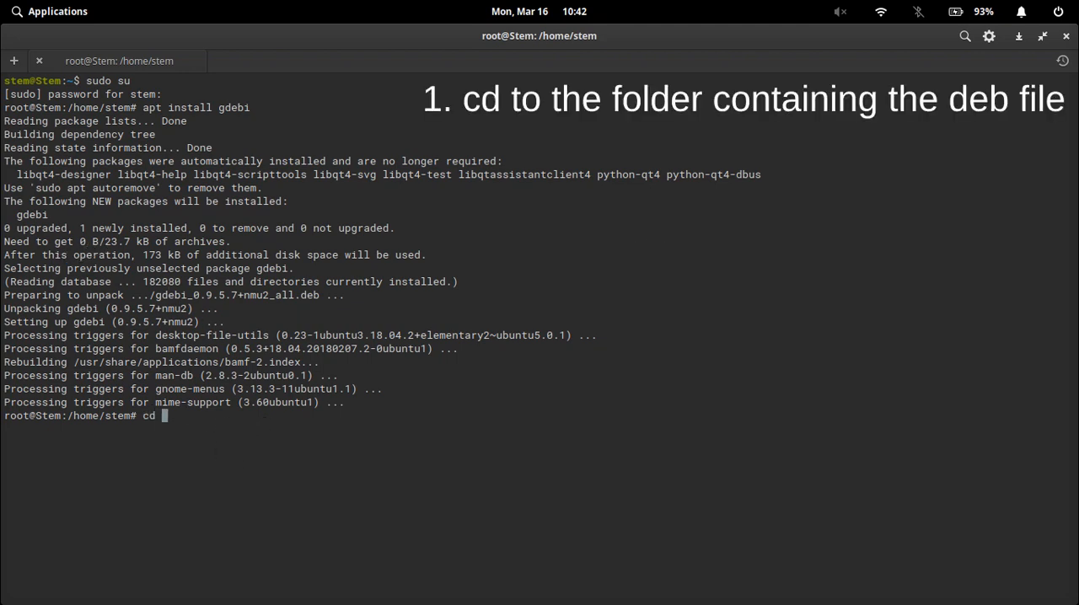
type("Downloads/")
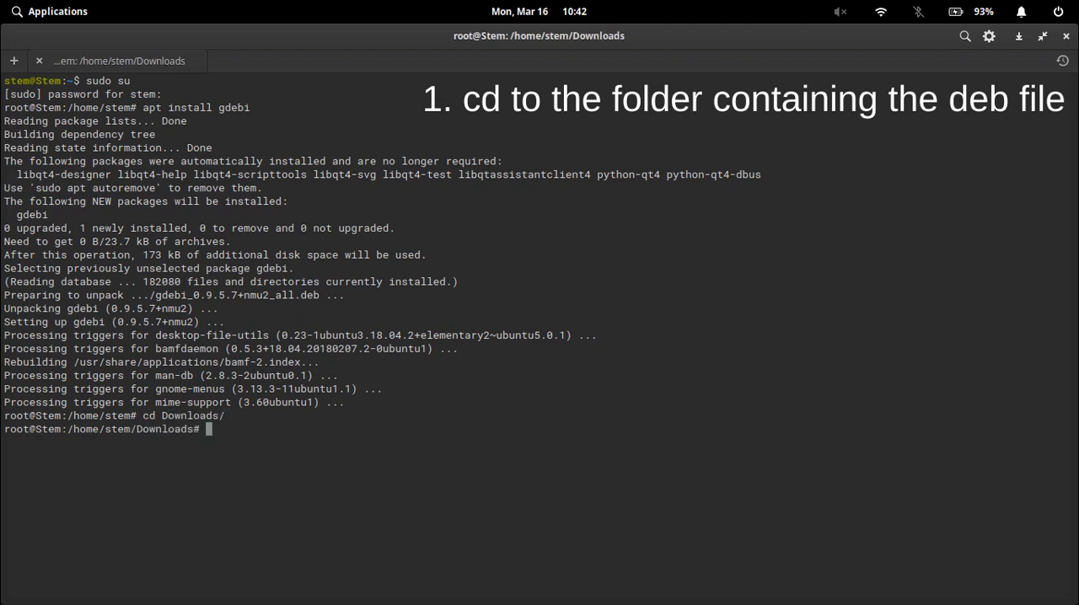
type("ls")
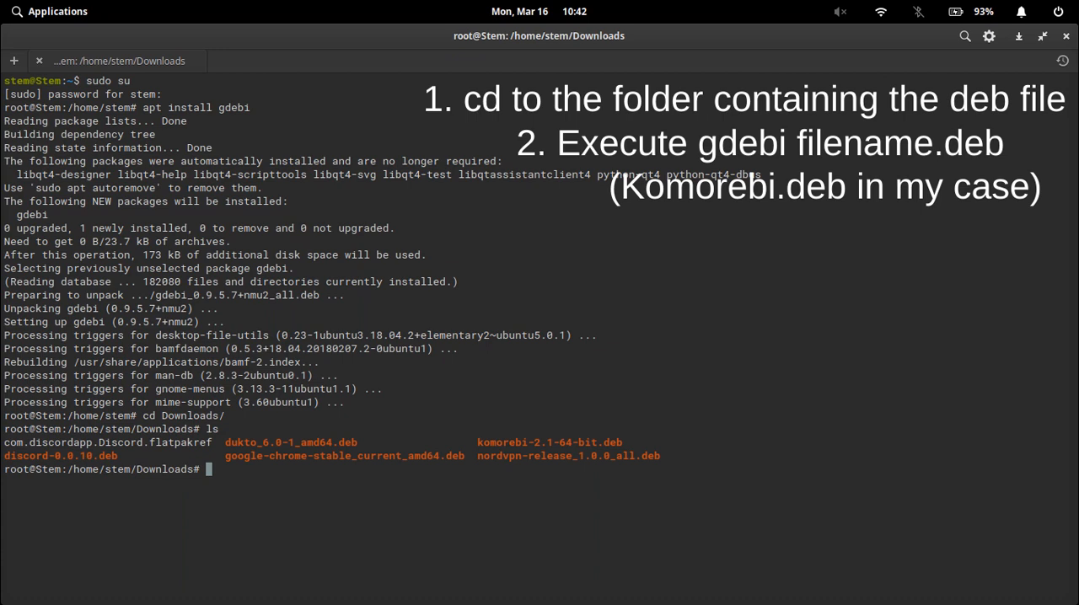
type("g")
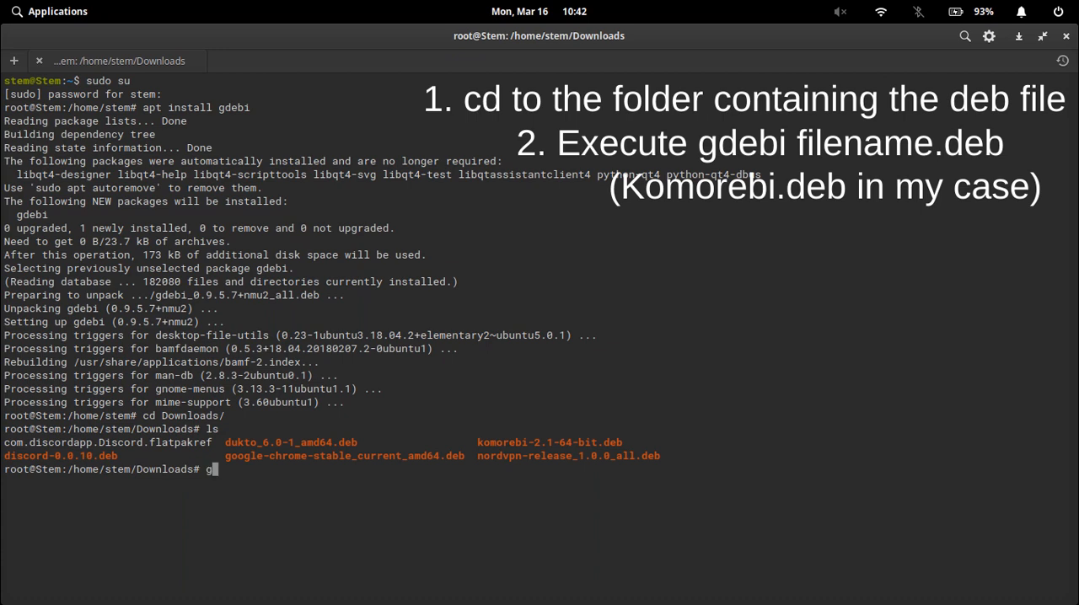
type("debi")
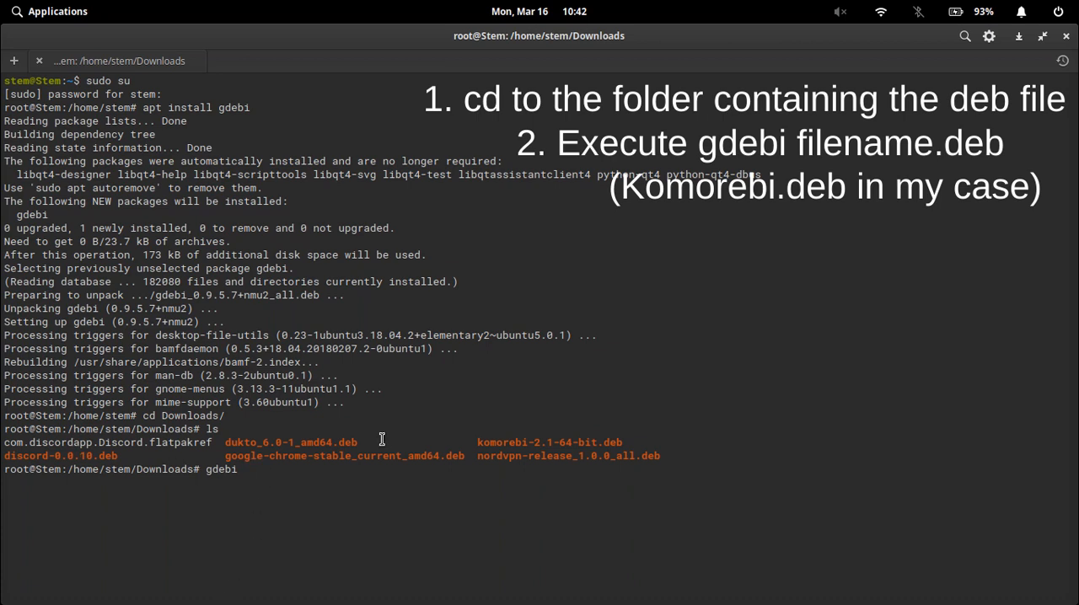
- Install komorebi-2.1-64-bit.deb with gdebi, confirming with y
double_click(549, 442)
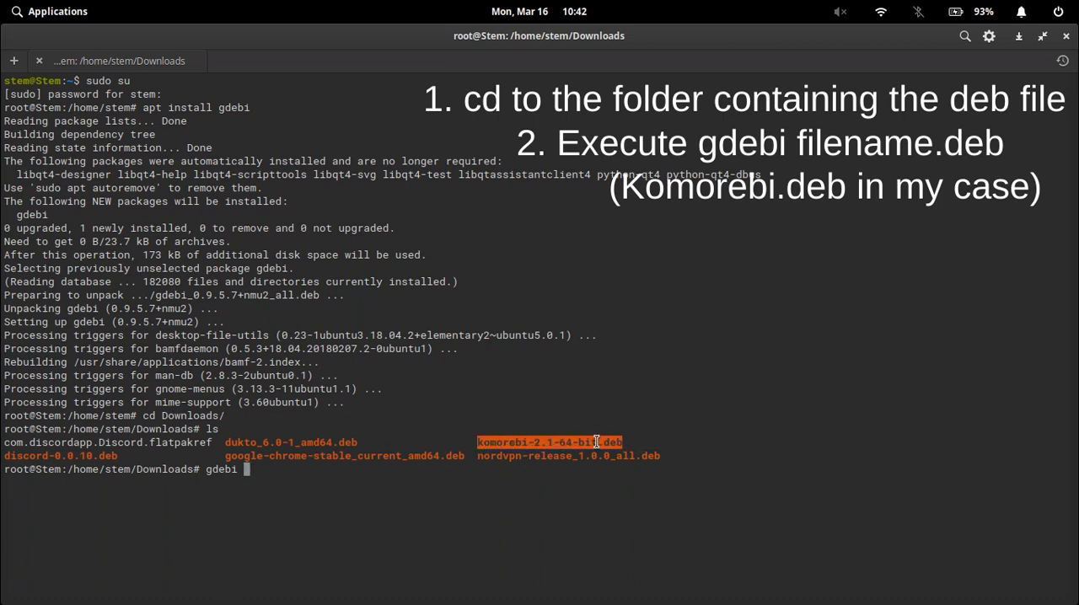
type("komorebi-2.1-64-bit.deb")
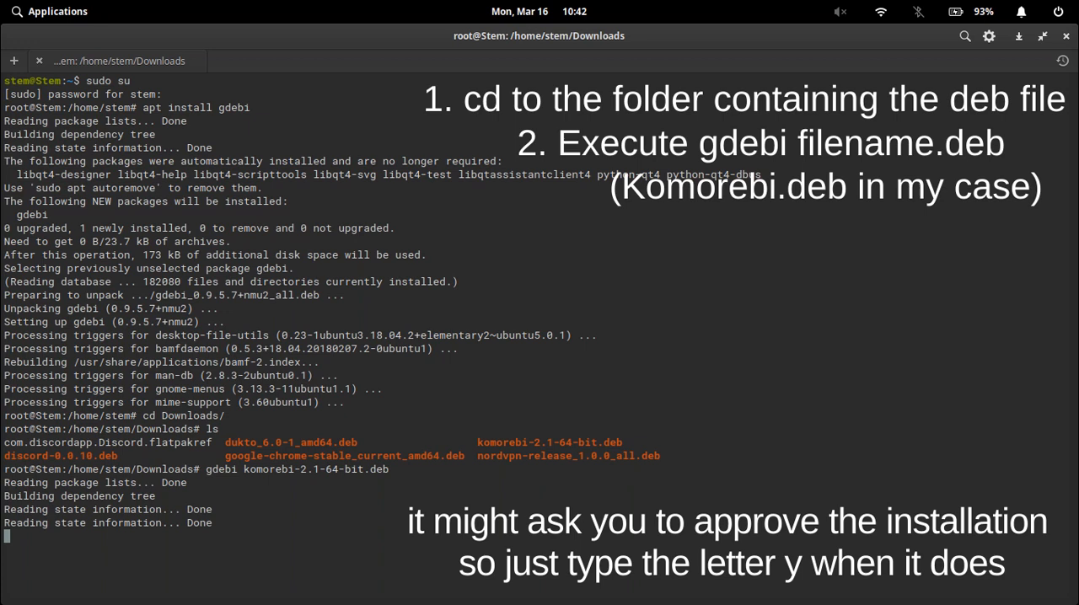
type("y")
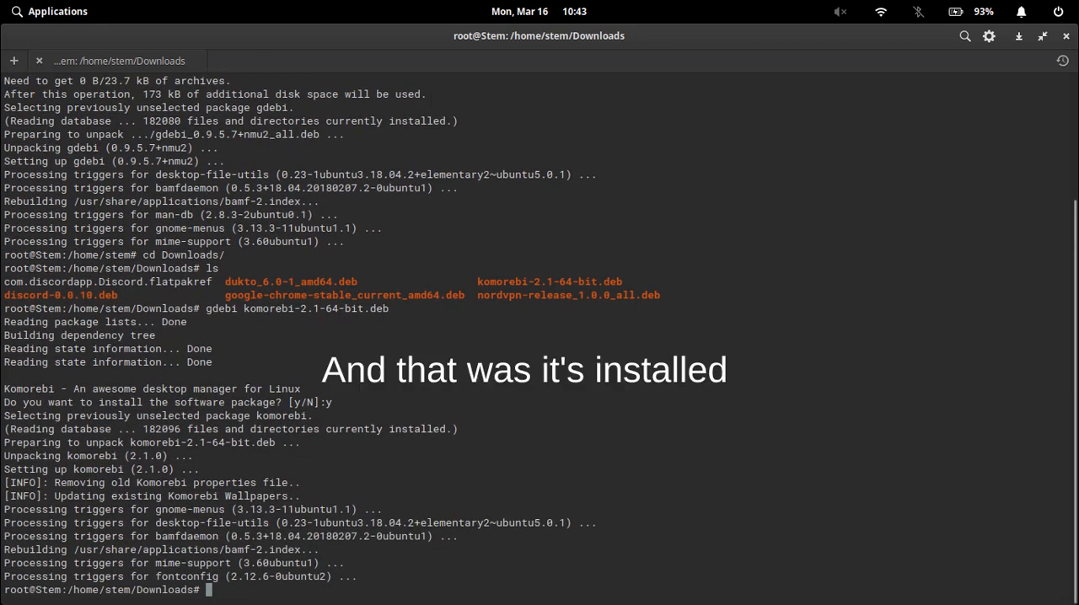
- Launch the Files app from the Applications menu
left_click(49, 11)
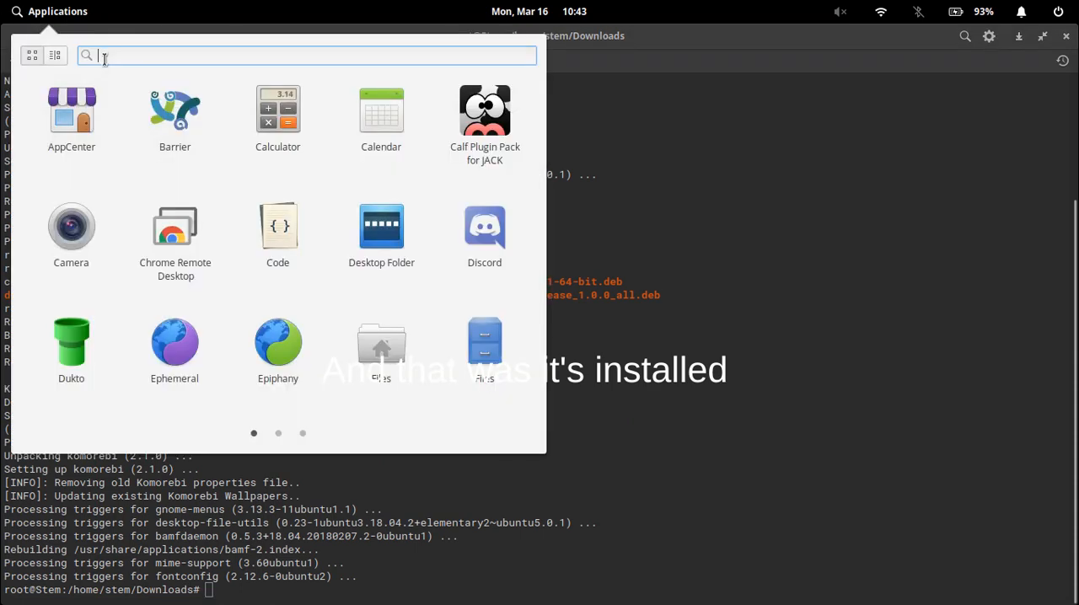
left_click(278, 432)
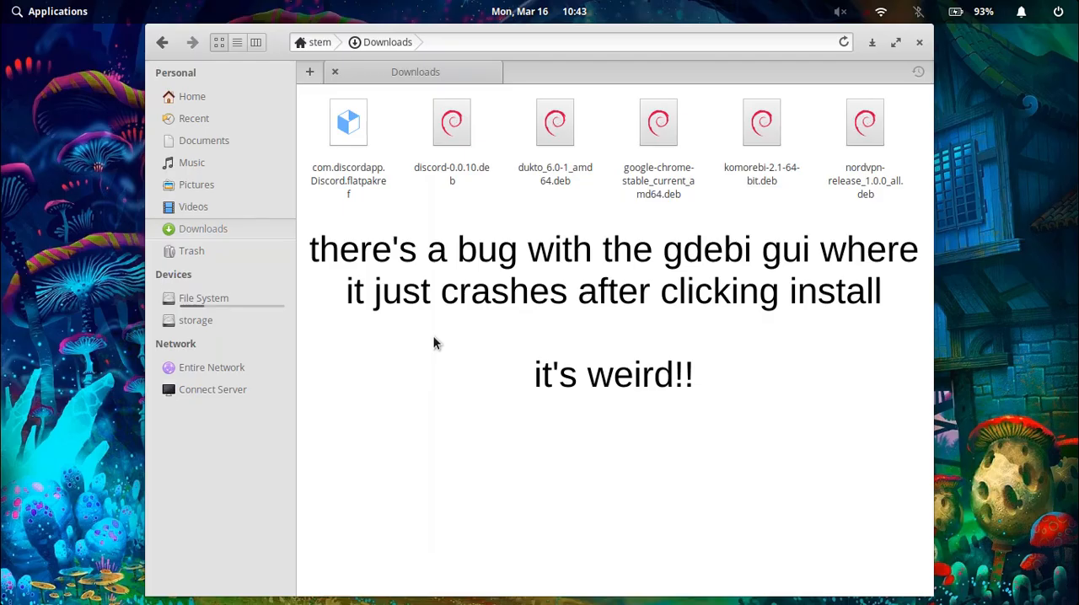
- Open komorebi-2.1-64-bit.deb in GDebi Package Installer via its right-click menu
left_click(761, 122)
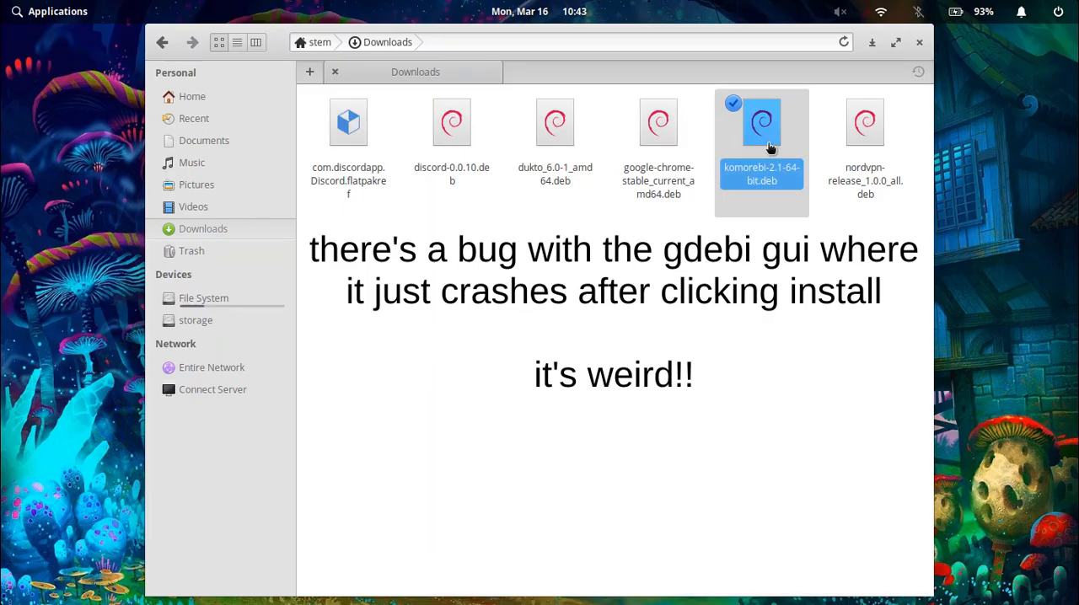
right_click(761, 122)
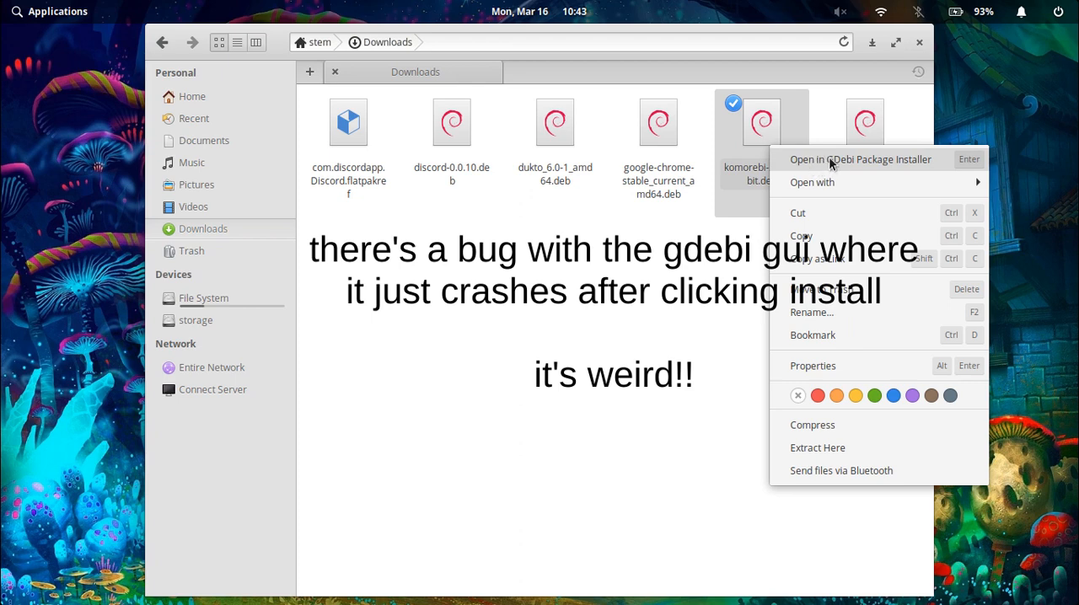
left_click(860, 159)
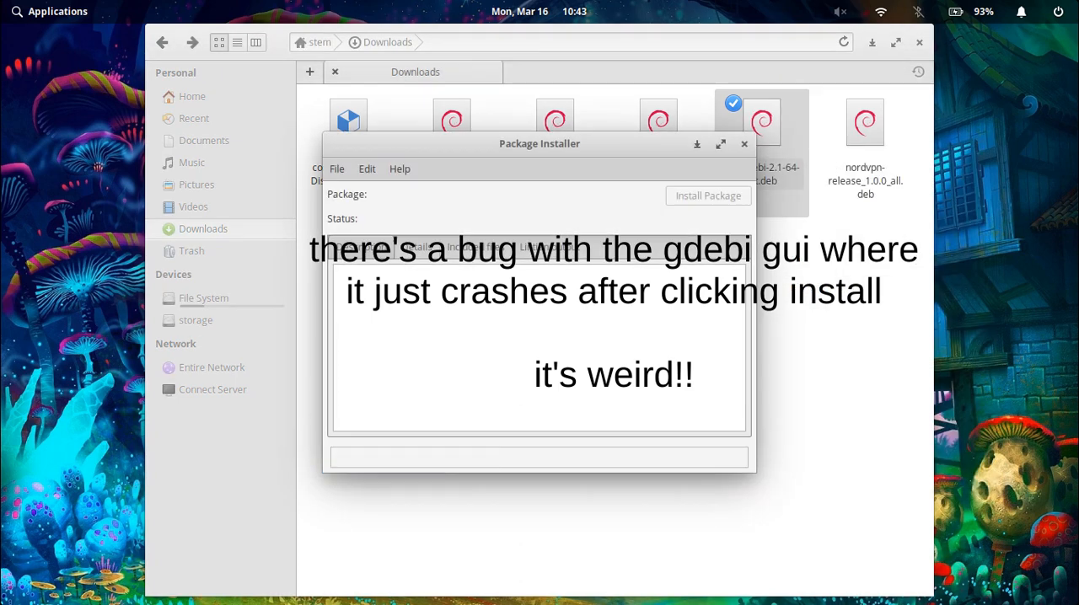